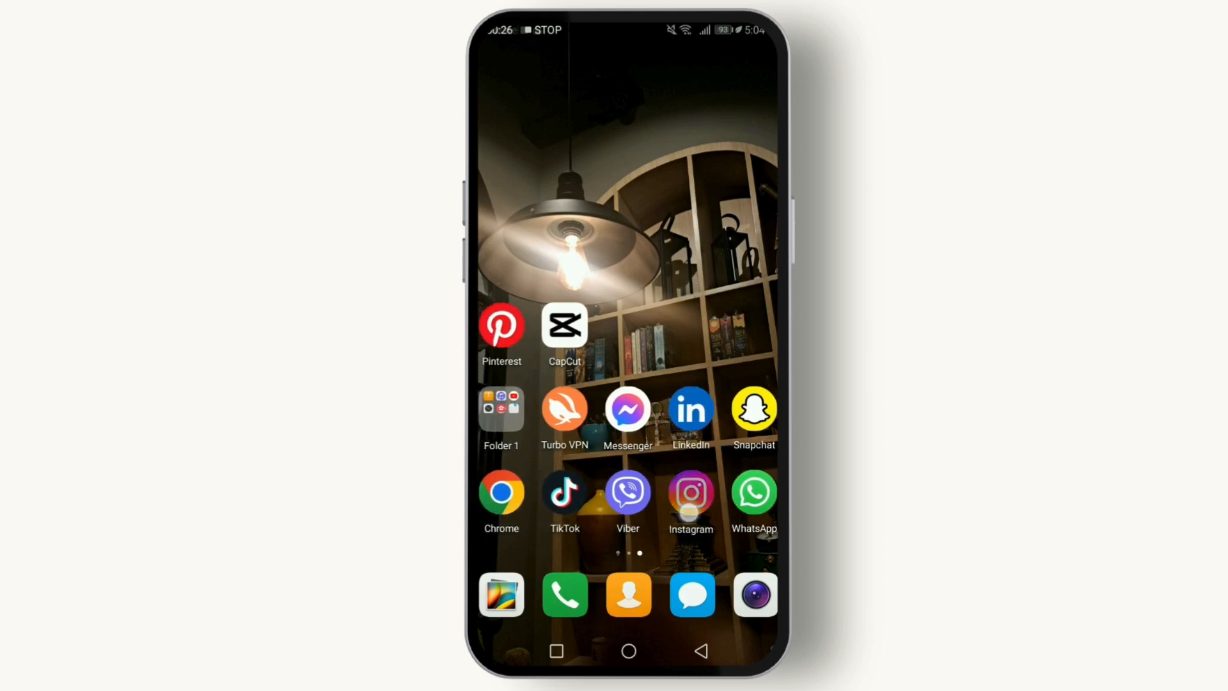
- Launch Instagram from the Android home screen and reach the home feed
{"action": "left_click", "coordinate": [691, 495]}
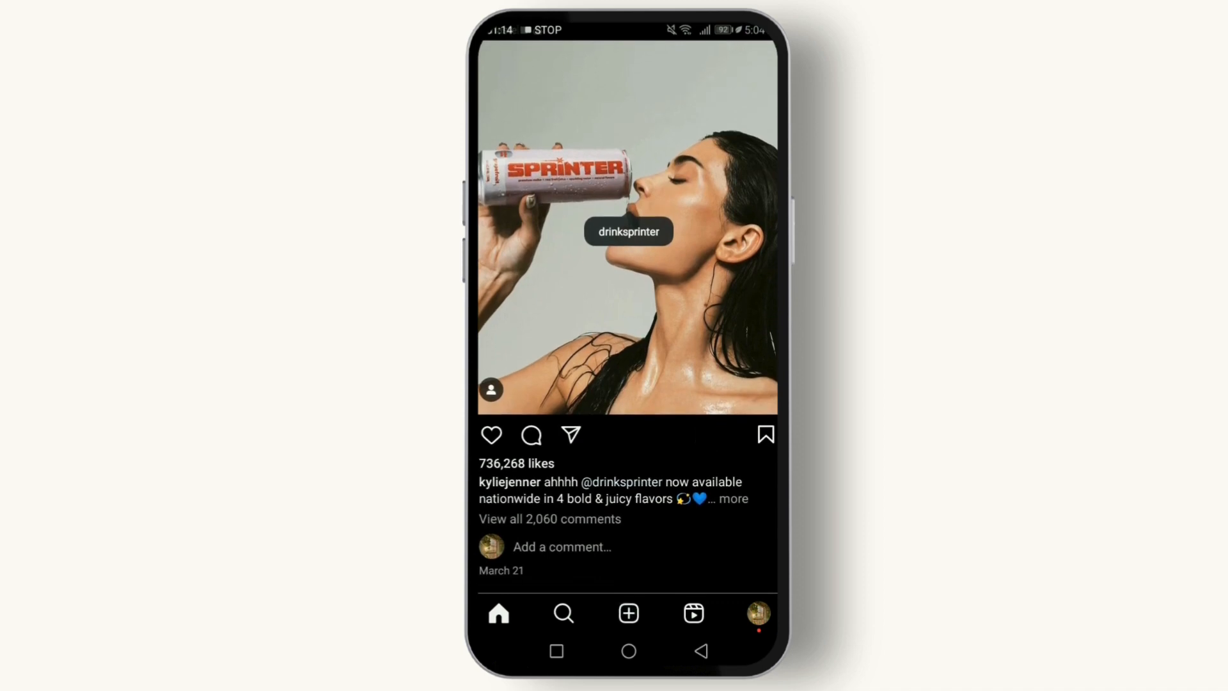
- Start a new post, use Tag people to search 's' and tag the found account in the photo
{"action": "left_click", "coordinate": [627, 613]}
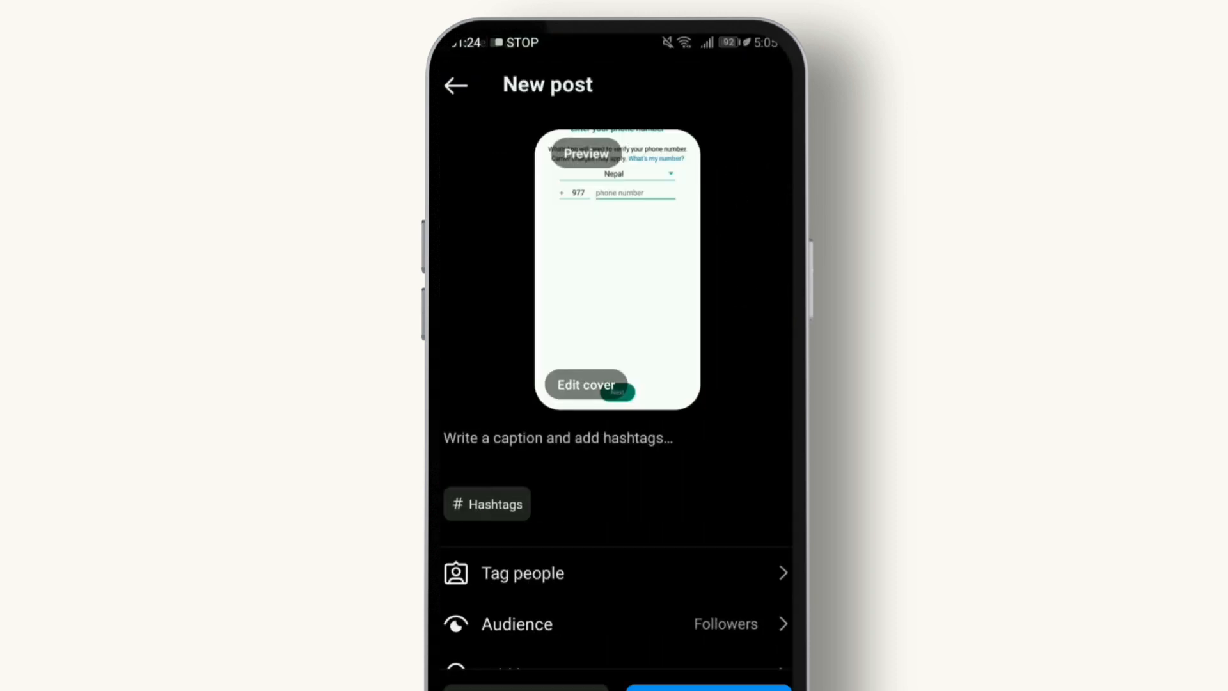
{"action": "scroll", "scroll_direction": "down", "scroll_amount": 3}
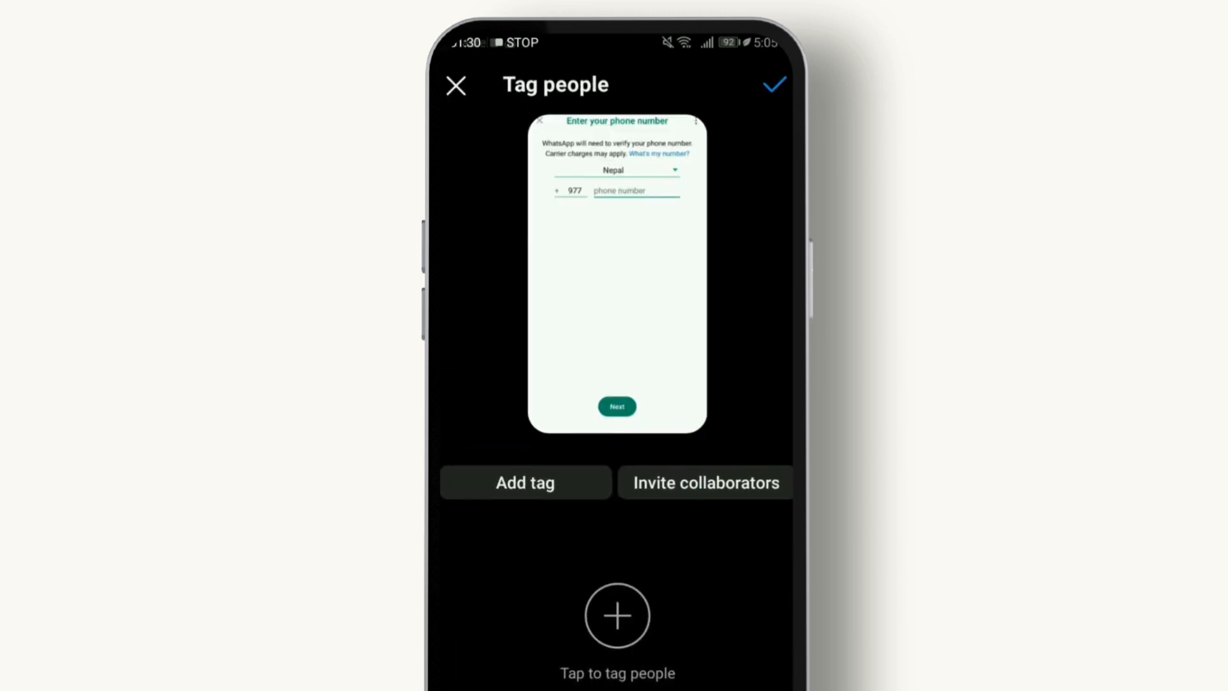
{"action": "left_click", "coordinate": [637, 191]}
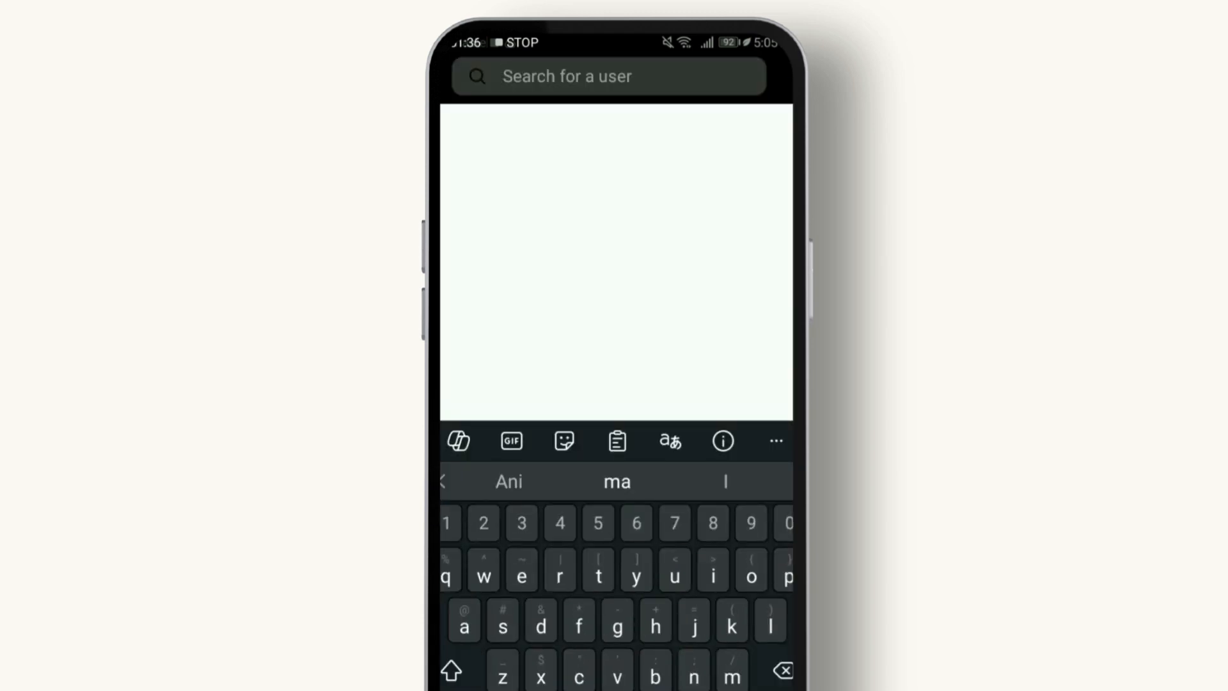
{"action": "type", "text": "s"}
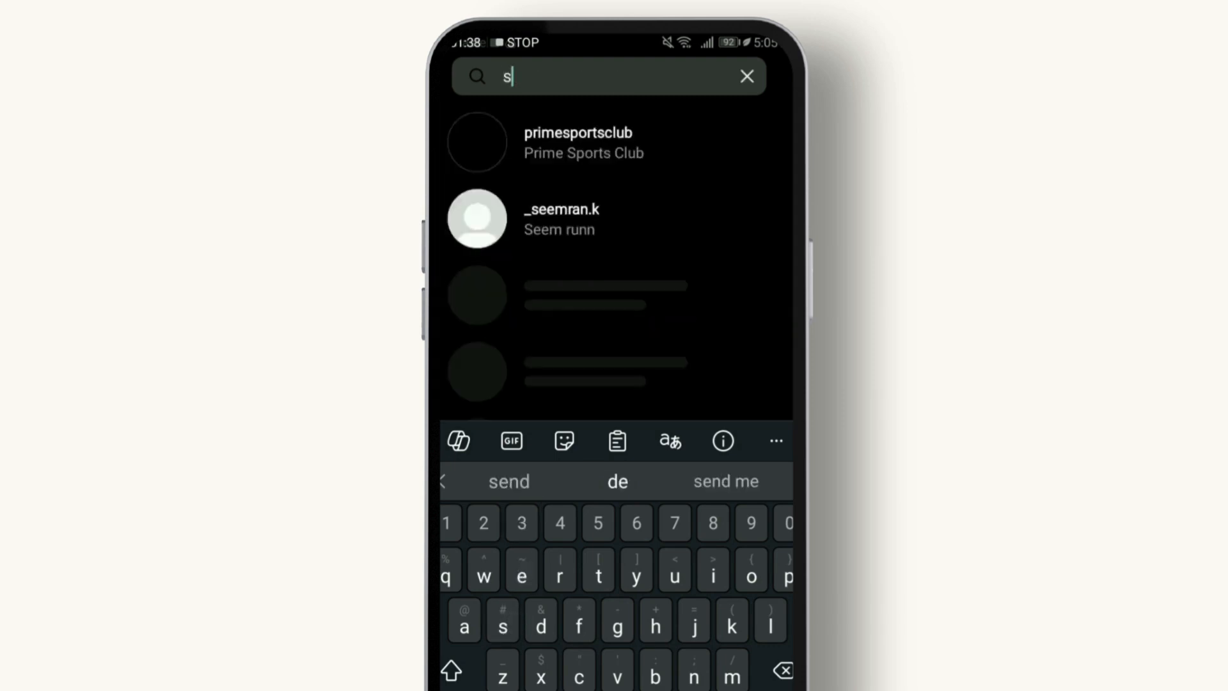
{"action": "left_click", "coordinate": [559, 218]}
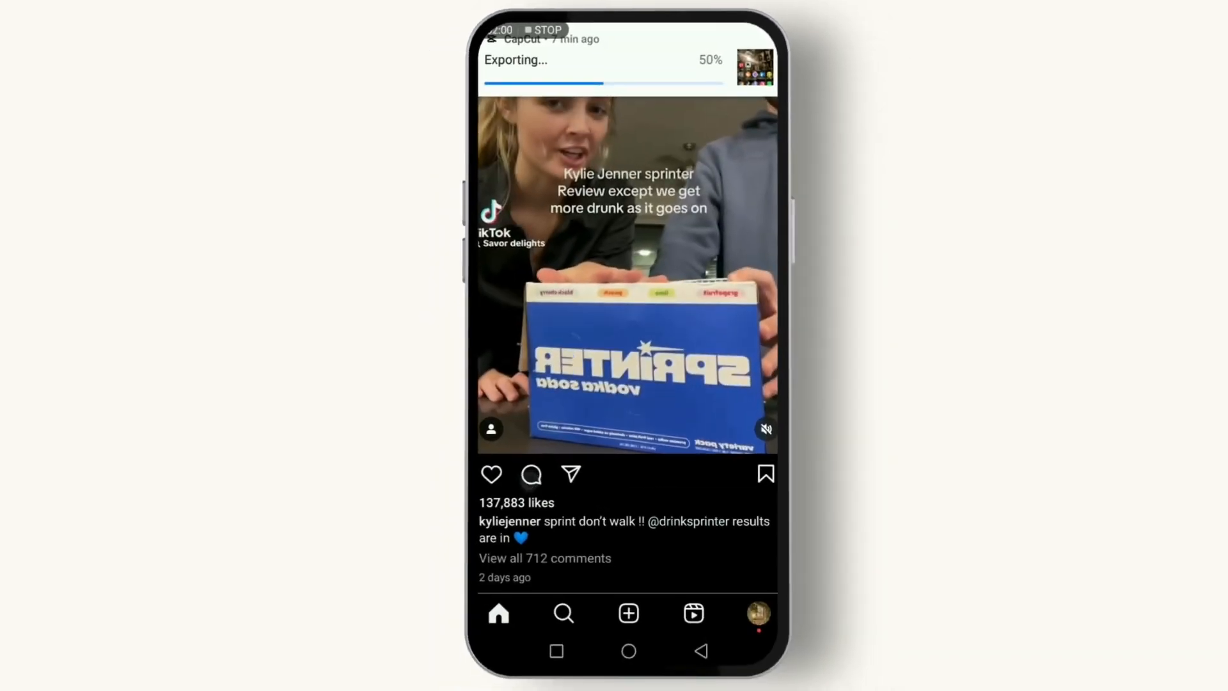
{"action": "left_click", "coordinate": [529, 473]}
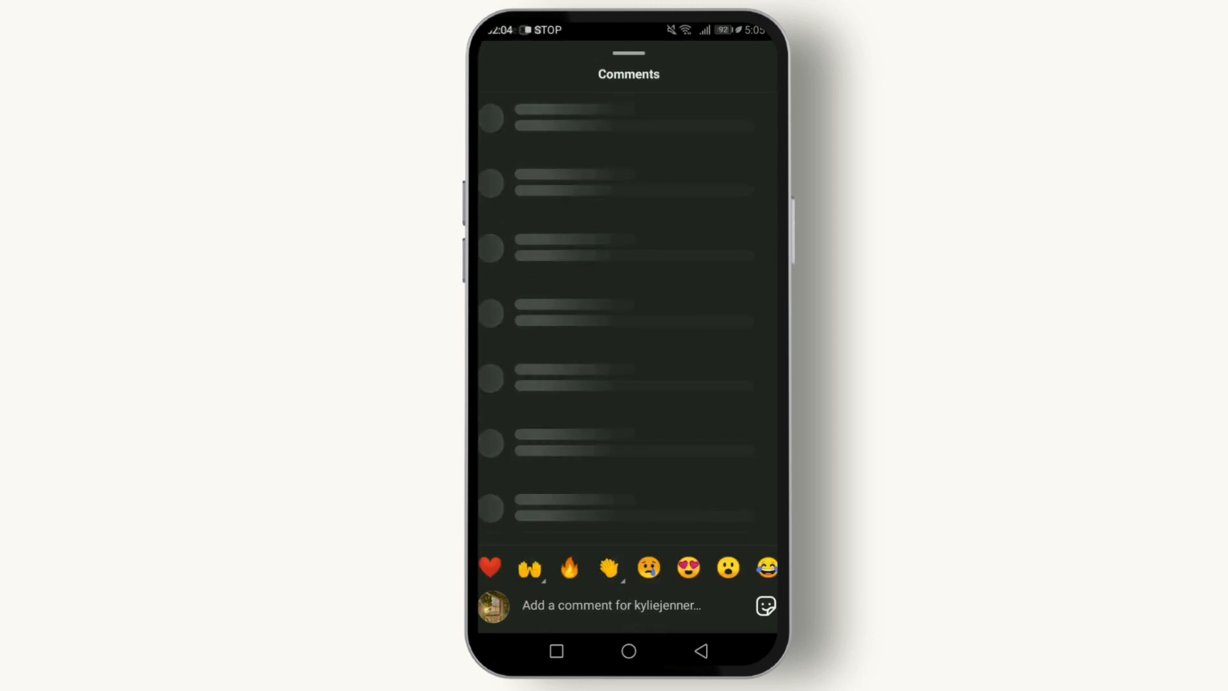
{"action": "left_click", "coordinate": [611, 605]}
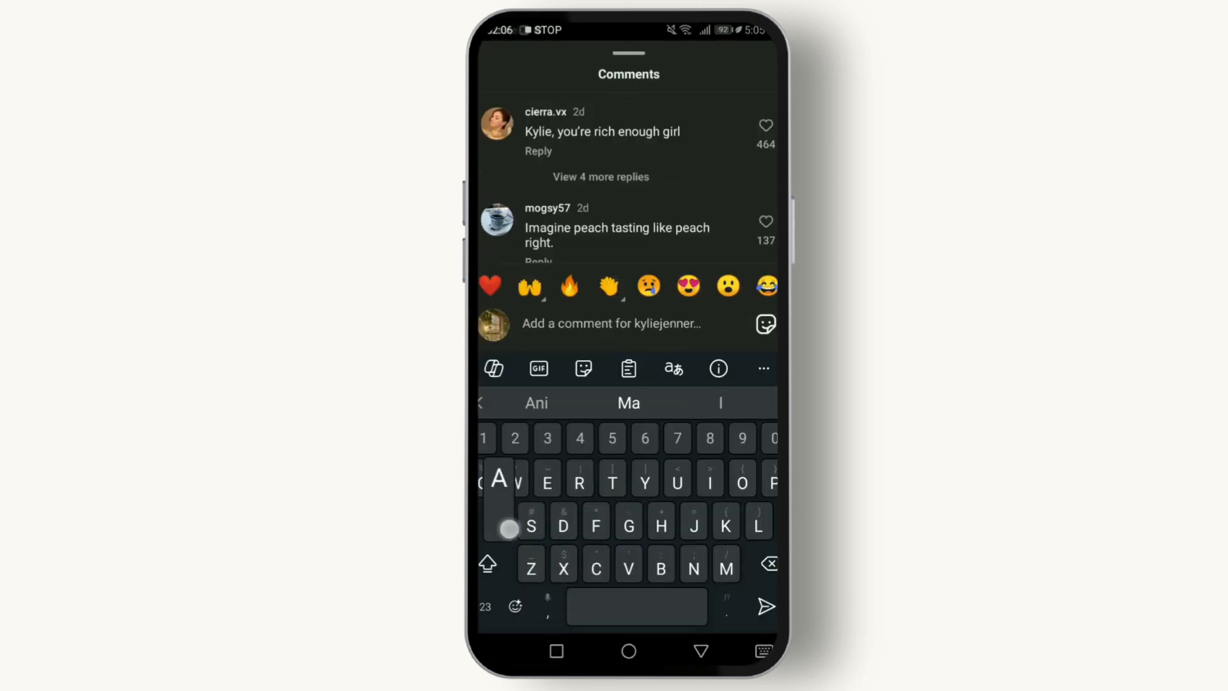
{"action": "type", "text": "@"}
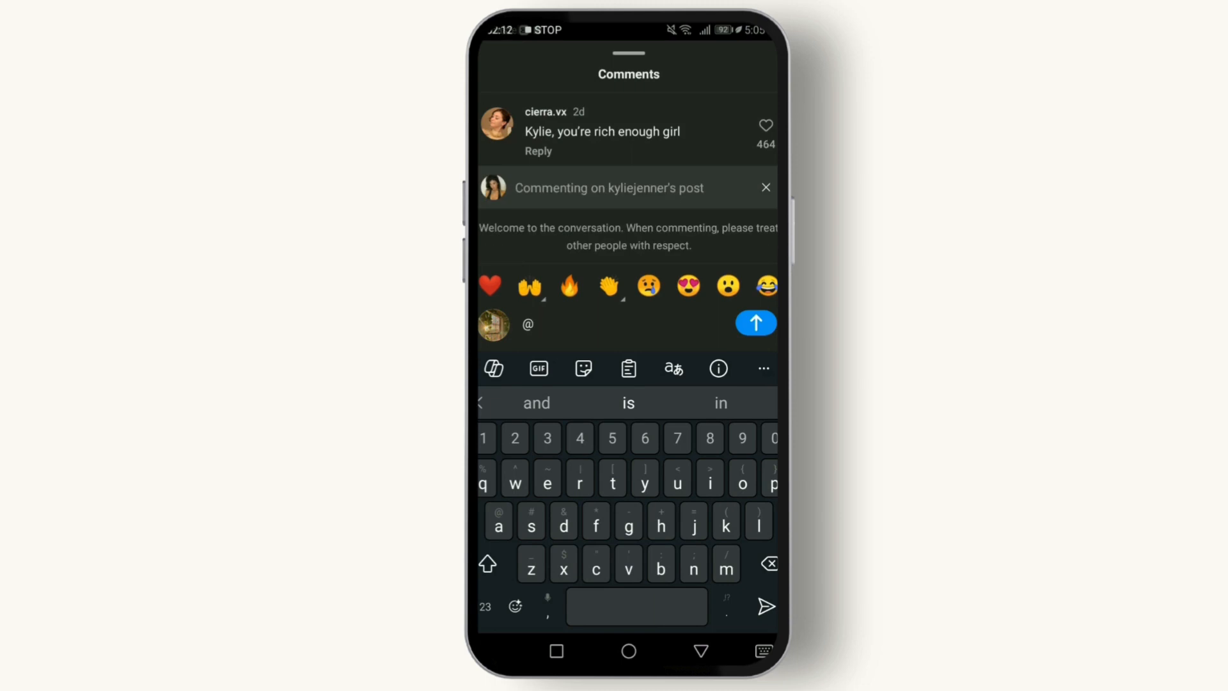
{"action": "type", "text": "s"}
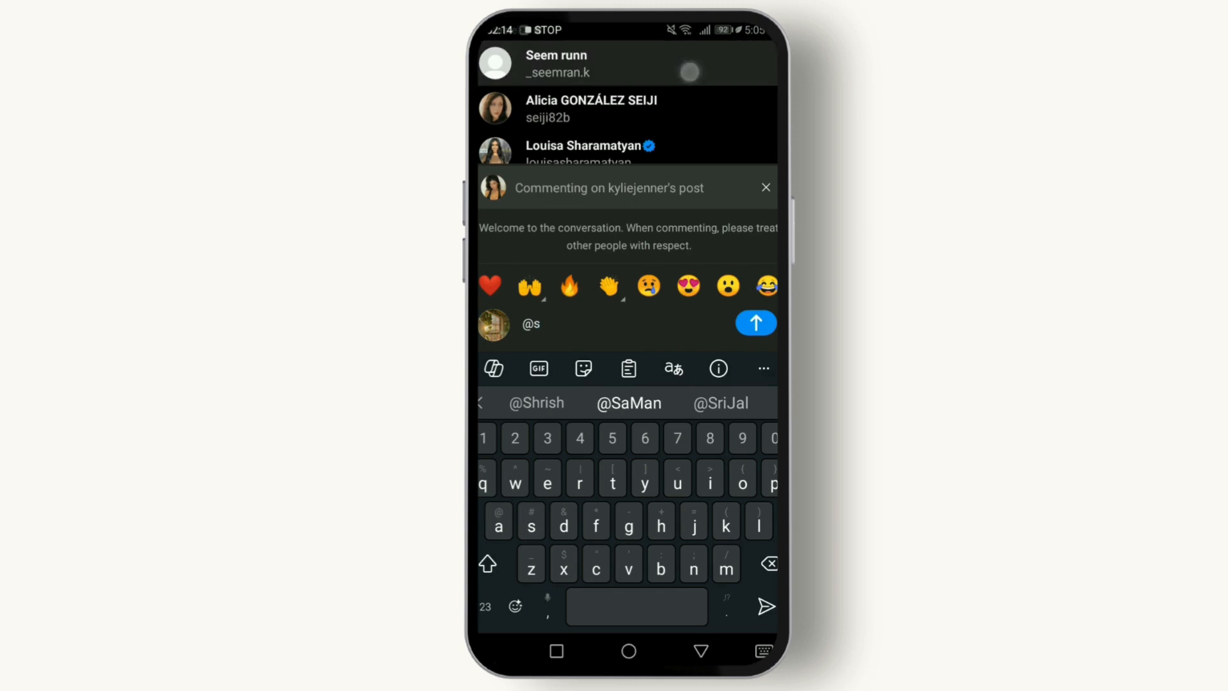
{"action": "left_click", "coordinate": [755, 323]}
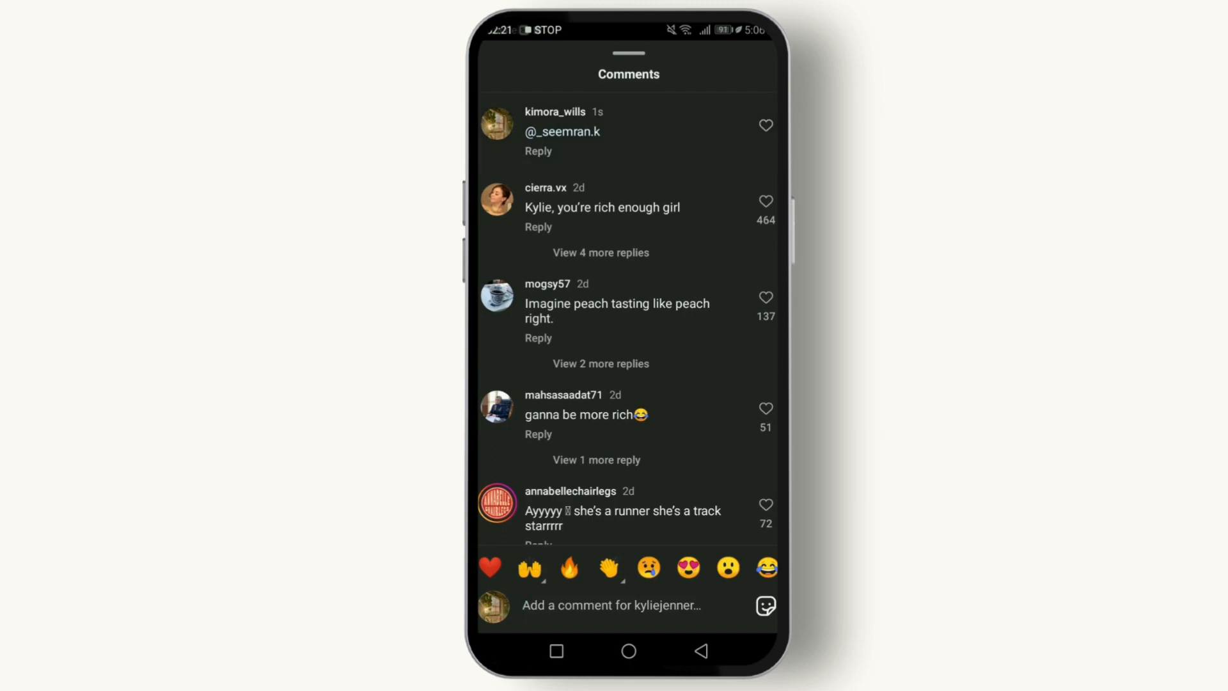
- Go to your own profile page (Kimora Wills) from the bottom navigation bar
{"action": "left_click", "coordinate": [612, 606]}
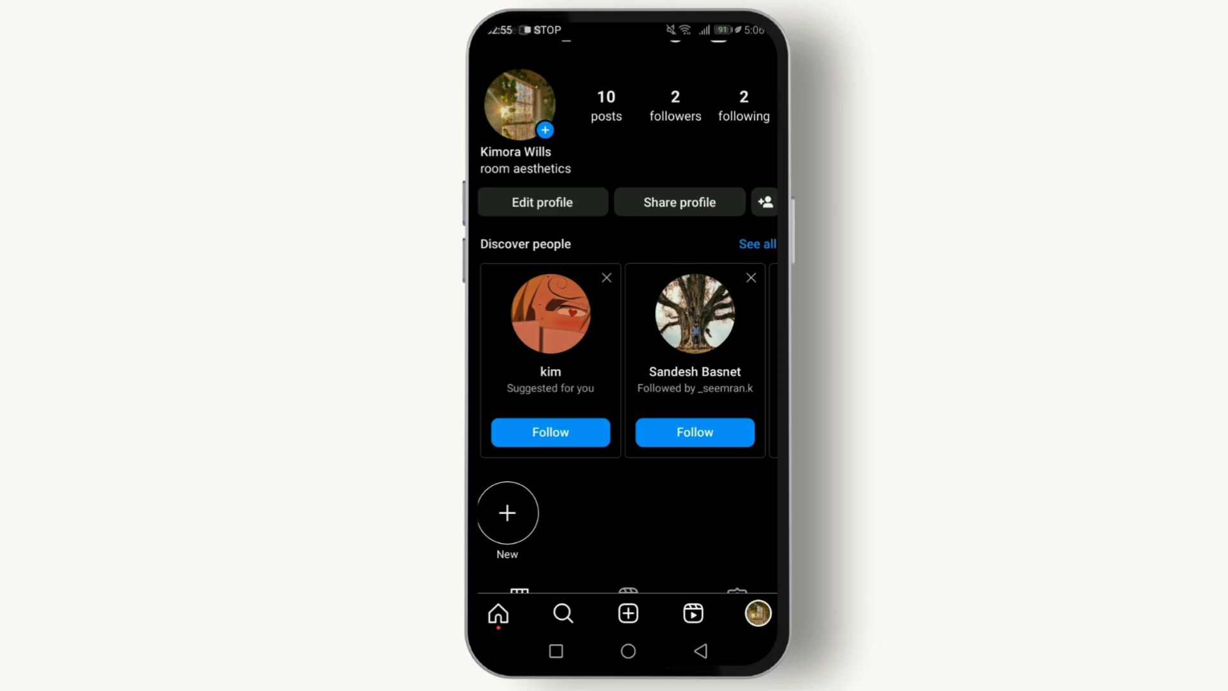
- Reach Settings and activity from the profile menu and scroll to How others can interact with you
{"action": "scroll", "scroll_direction": "down", "scroll_amount": 3}
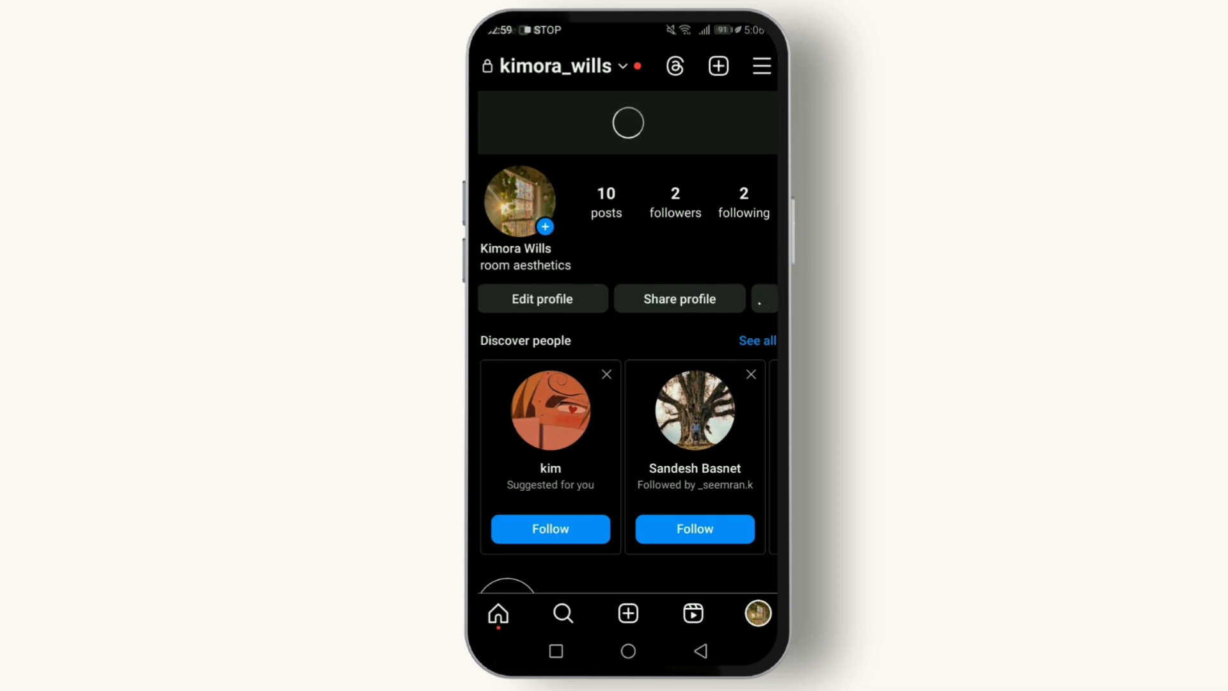
{"action": "left_click", "coordinate": [759, 65]}
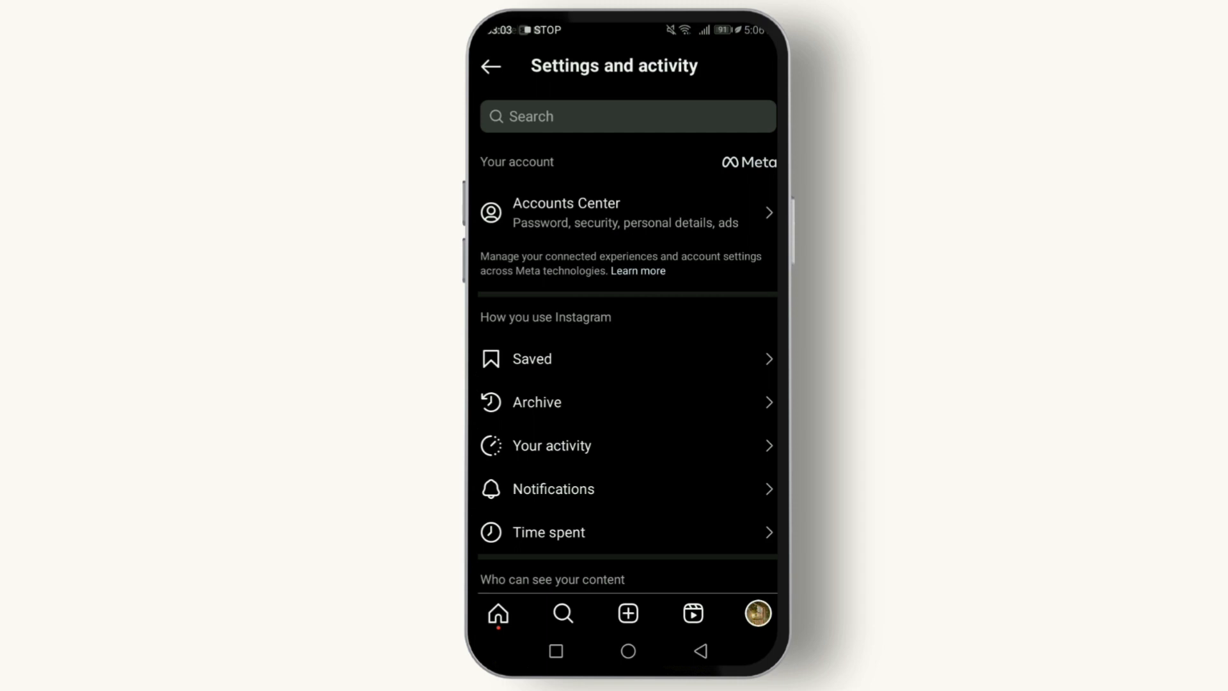
{"action": "scroll", "scroll_direction": "down", "scroll_amount": 3}
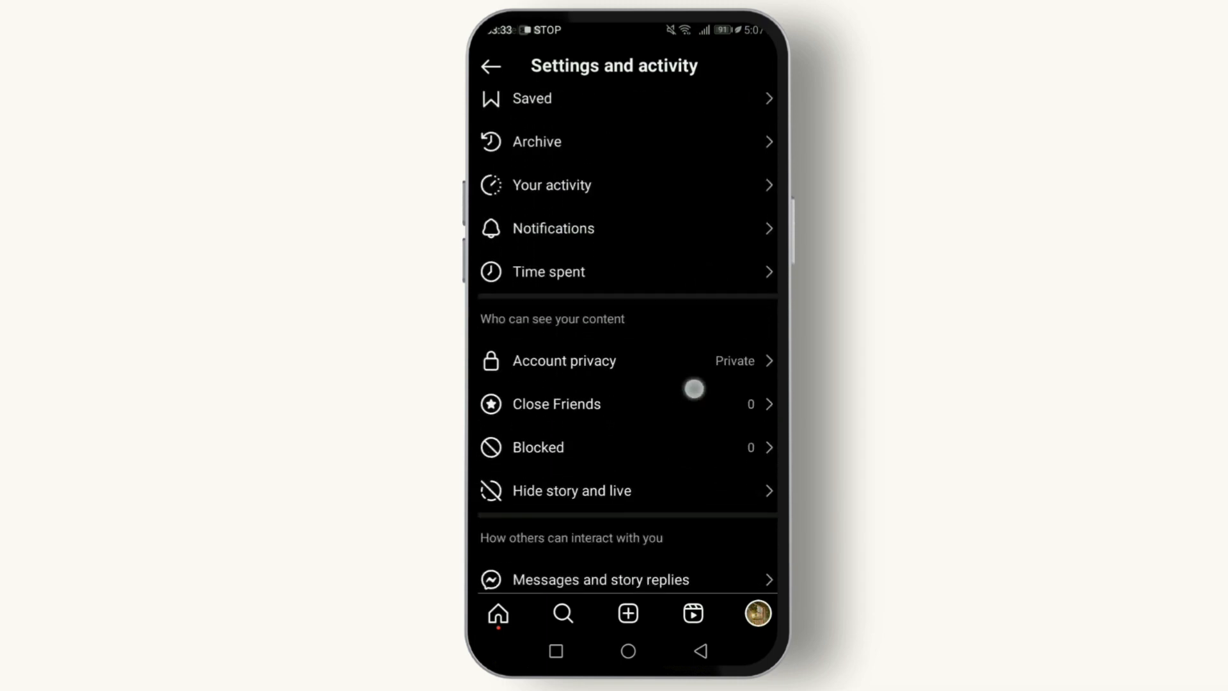
{"action": "scroll", "scroll_direction": "down", "scroll_amount": 3}
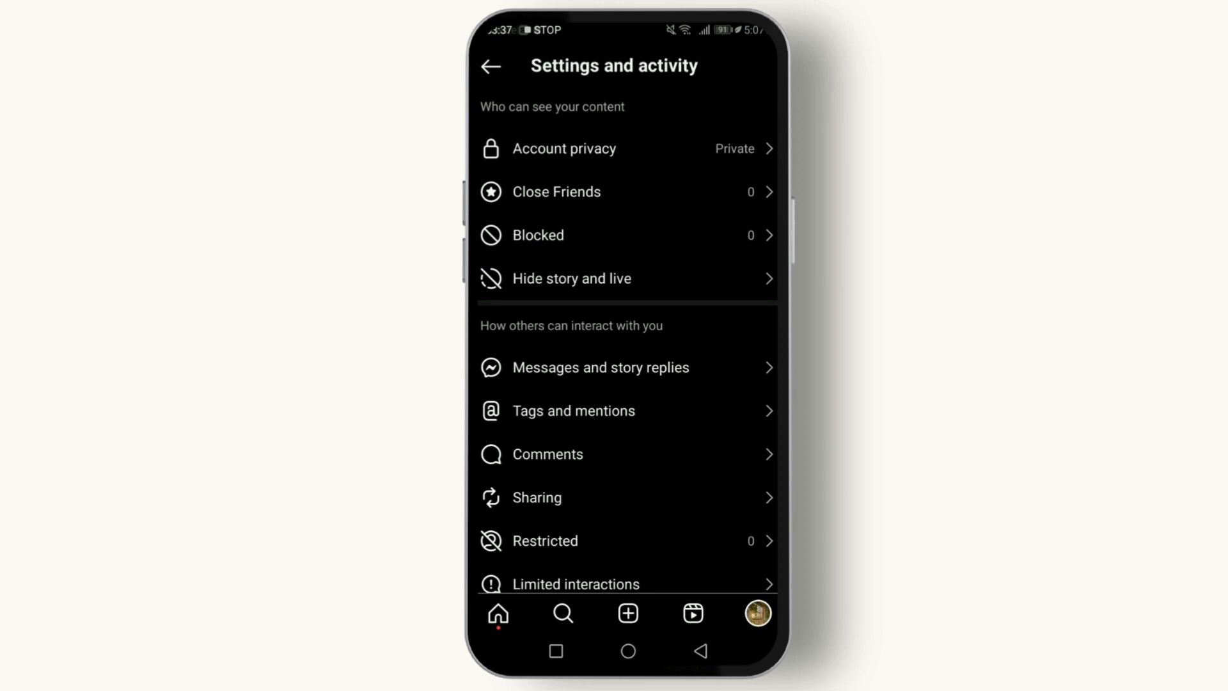
{"action": "scroll", "scroll_direction": "down", "scroll_amount": 3}
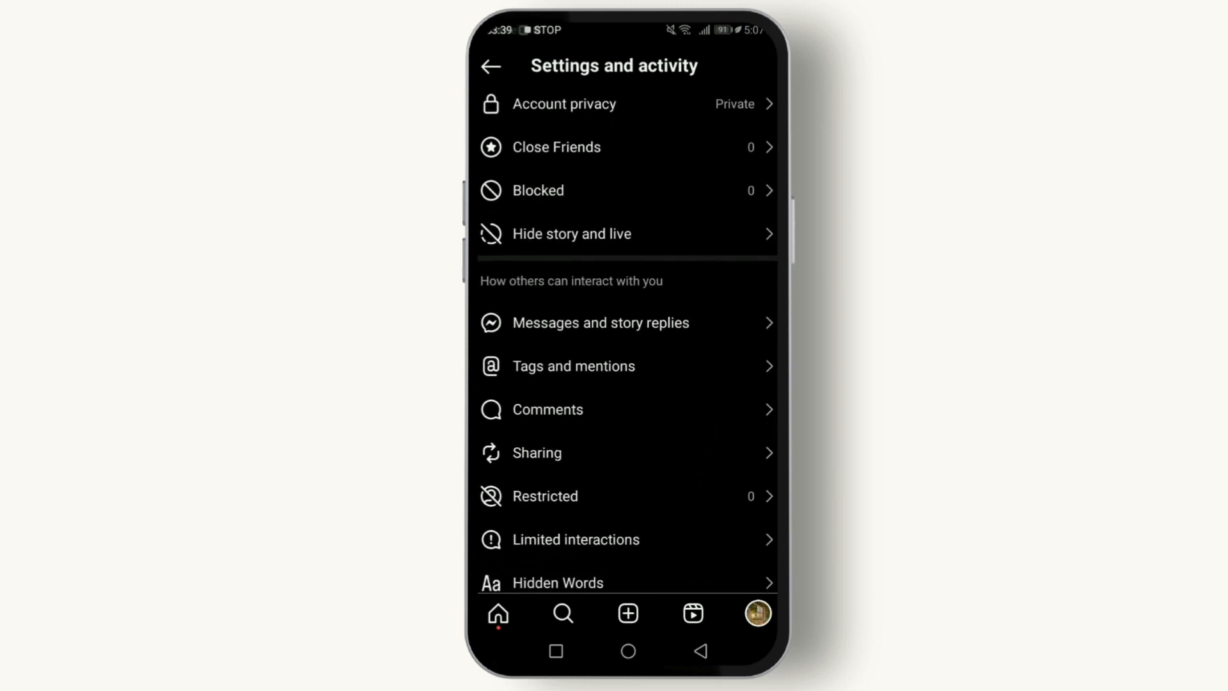
- In Tags and mentions, limit tagging to Allow tags from people you follow
{"action": "left_click", "coordinate": [573, 366]}
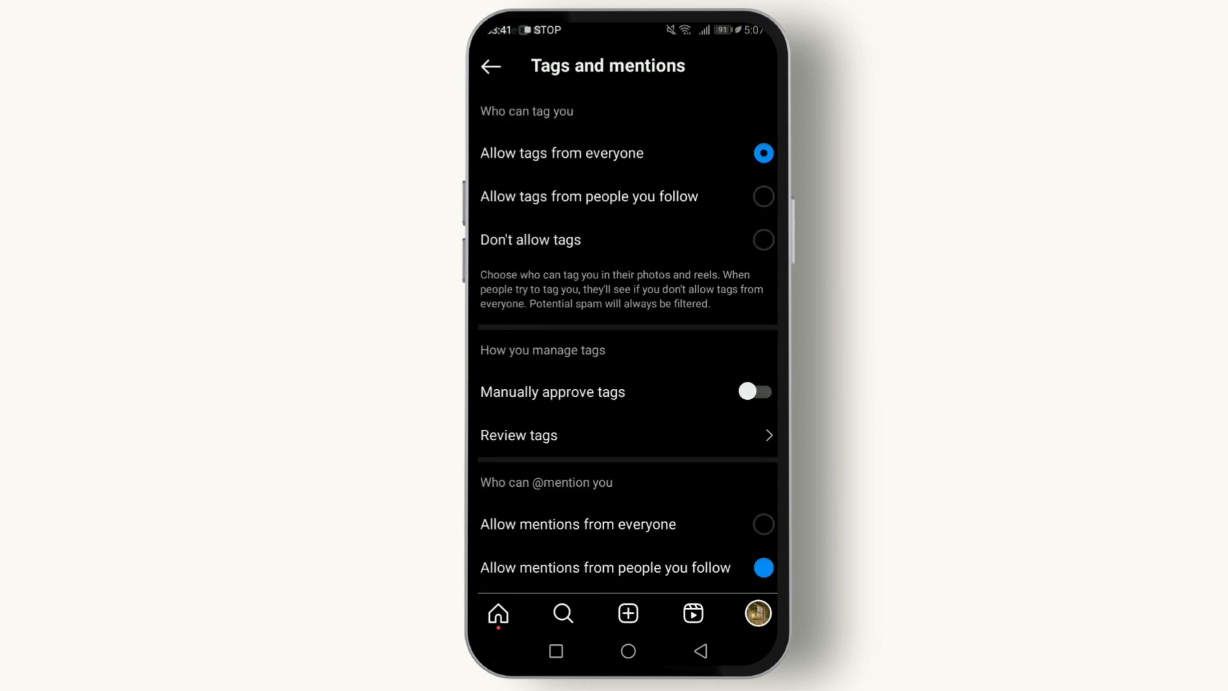
{"action": "left_click", "coordinate": [763, 567]}
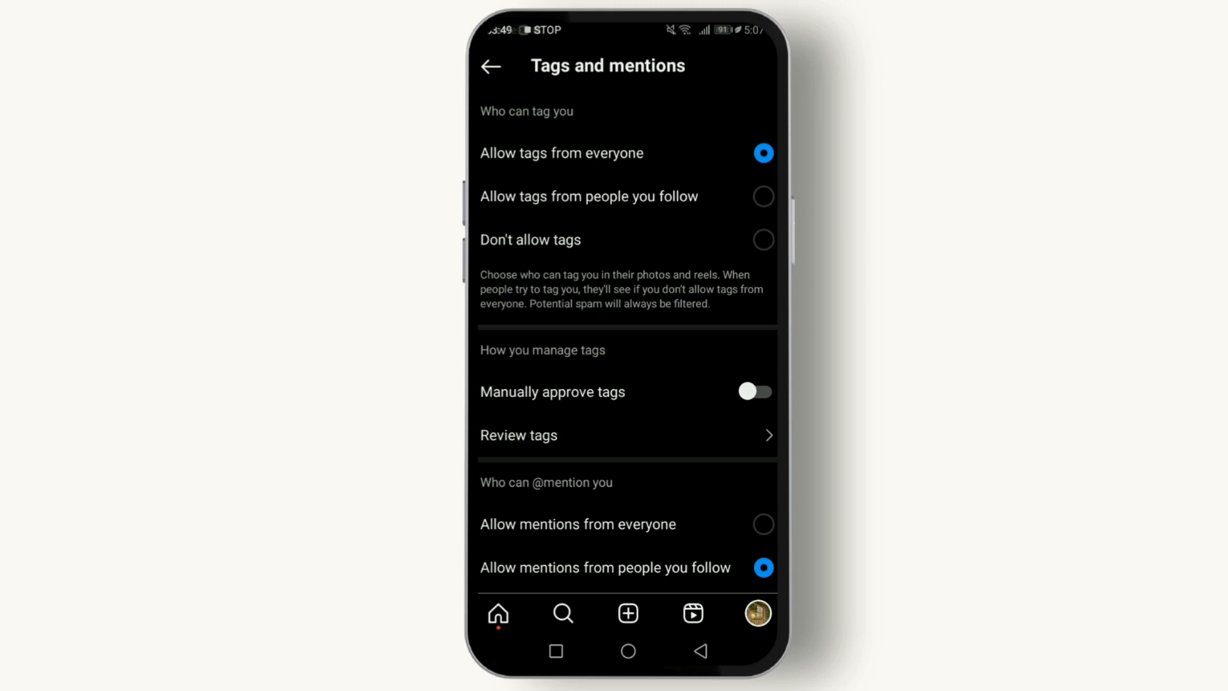
{"action": "left_click", "coordinate": [762, 240]}
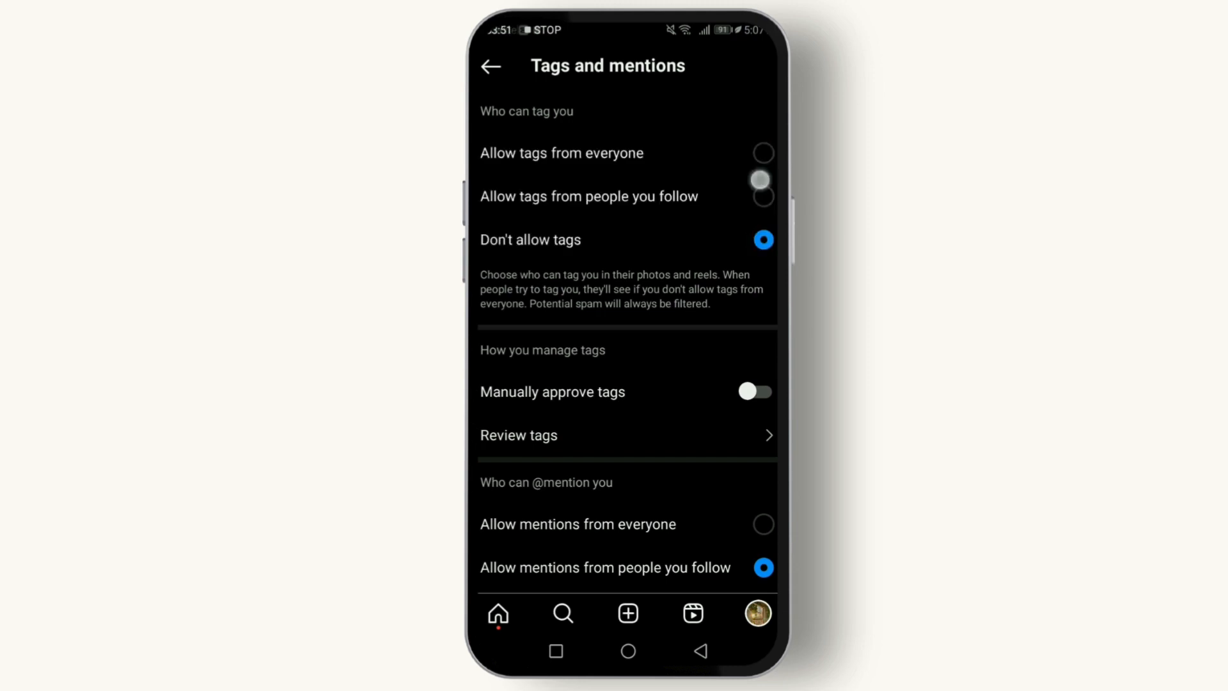
{"action": "left_click", "coordinate": [763, 186]}
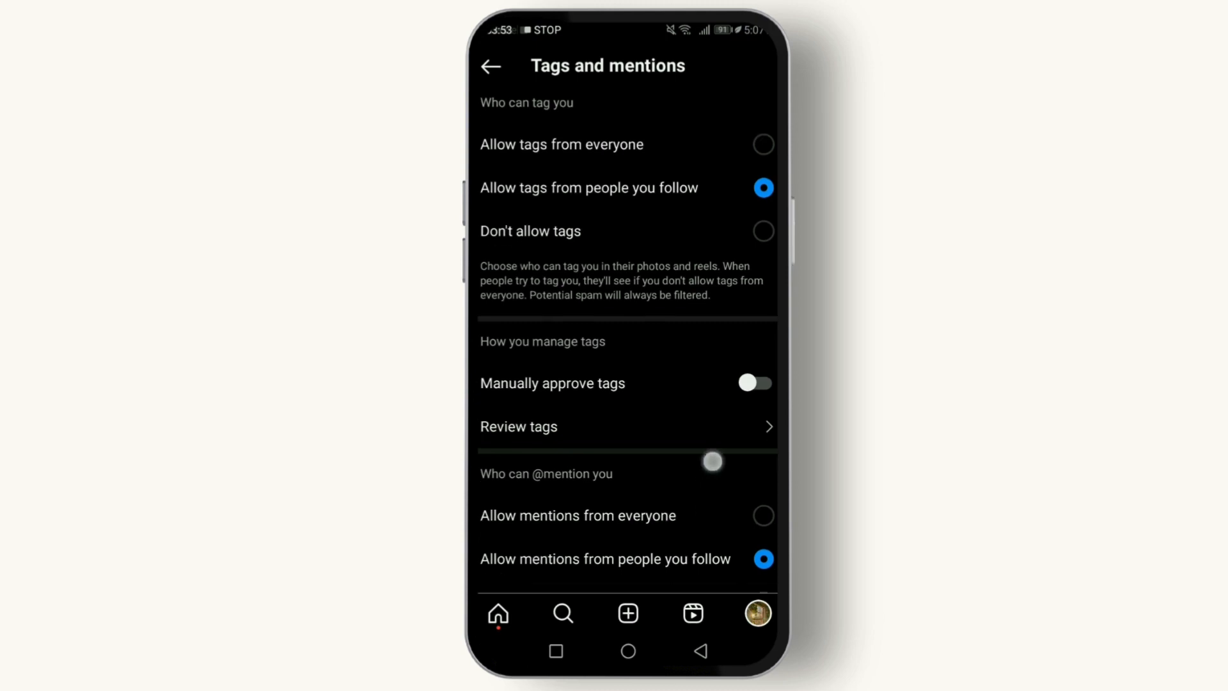
{"action": "scroll", "scroll_direction": "down", "scroll_amount": 3}
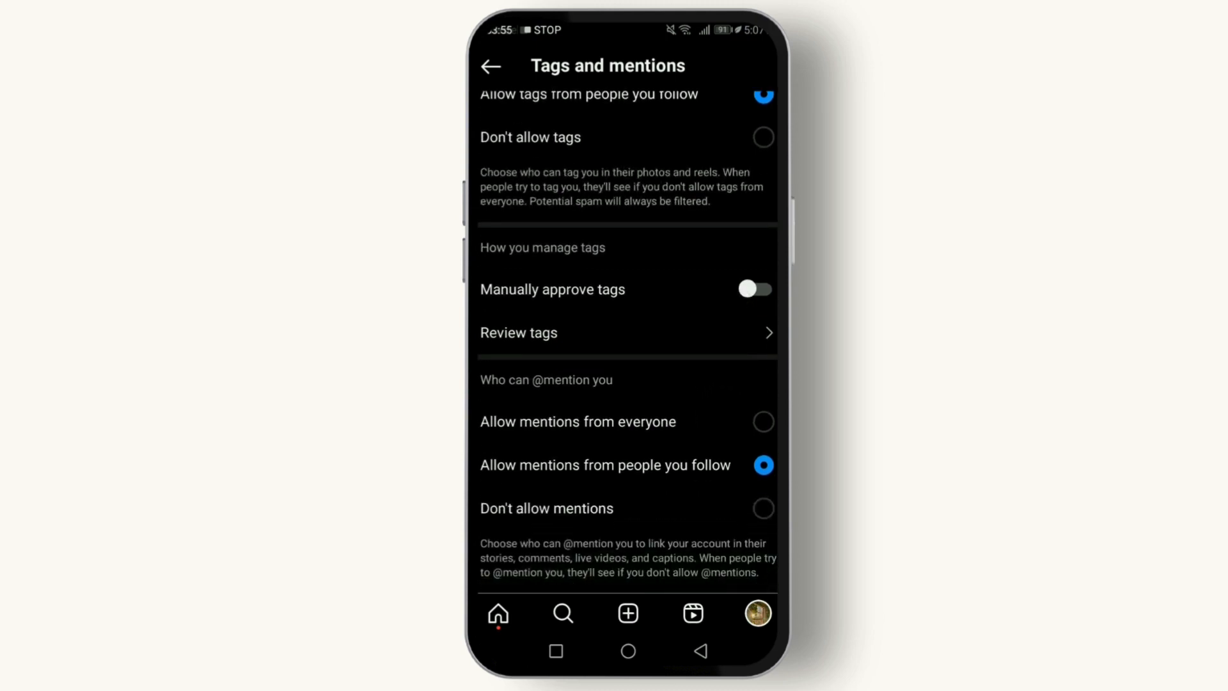